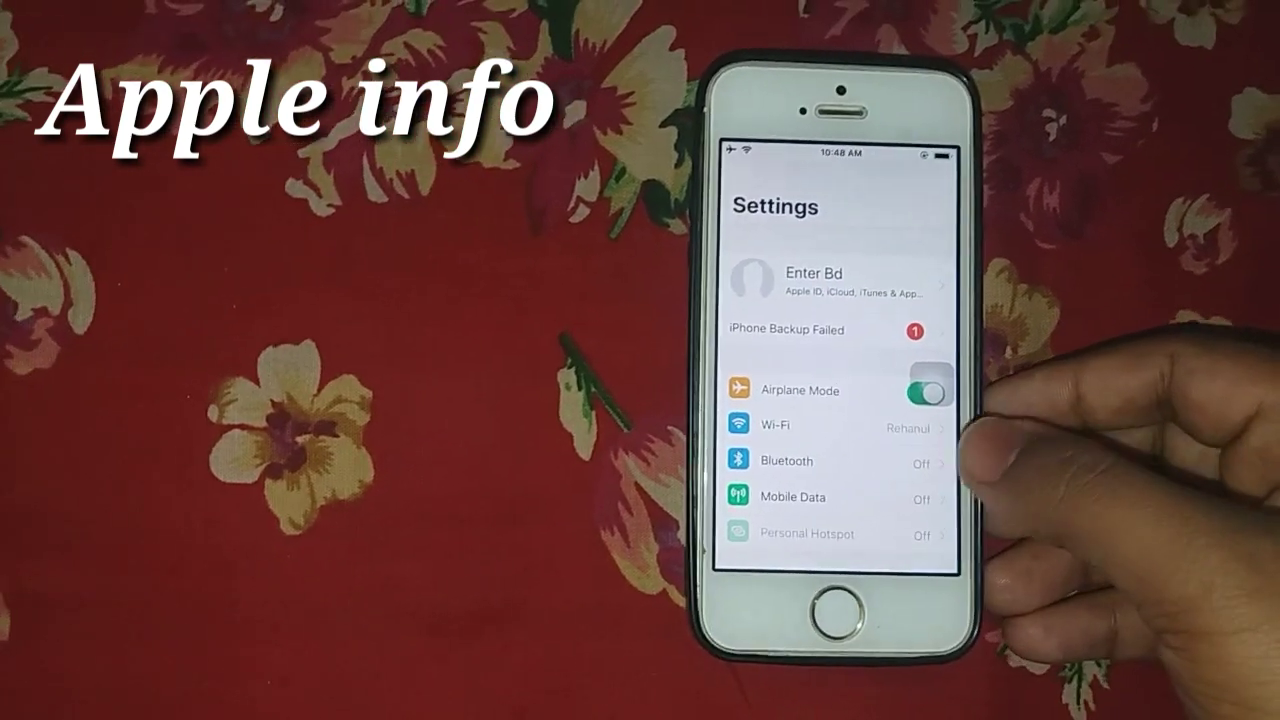
{"action": "scroll", "scroll_direction": "down", "scroll_amount": 3}
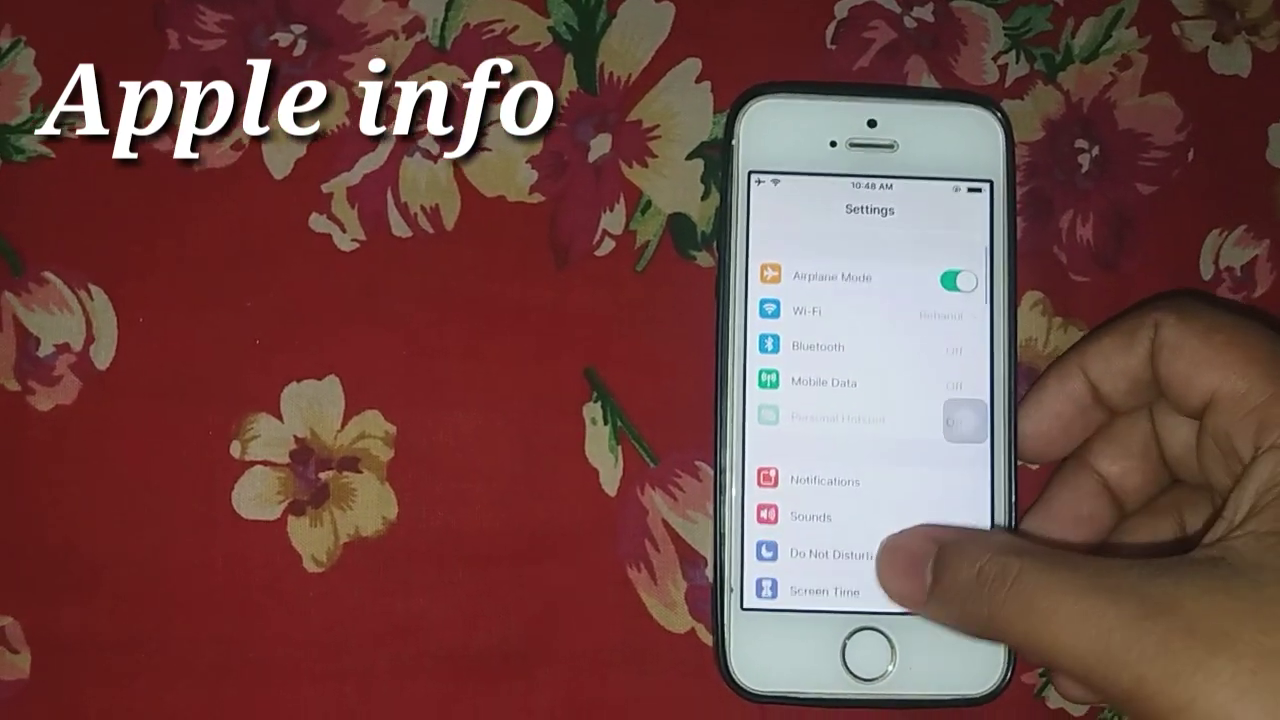